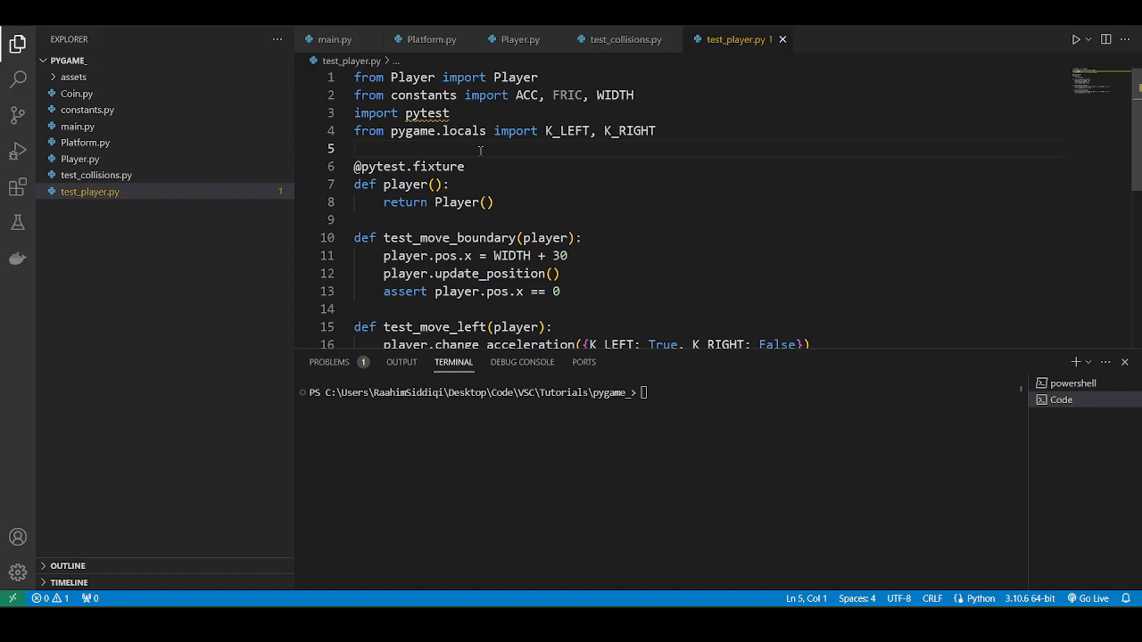
pyautogui.moveTo(481, 150)
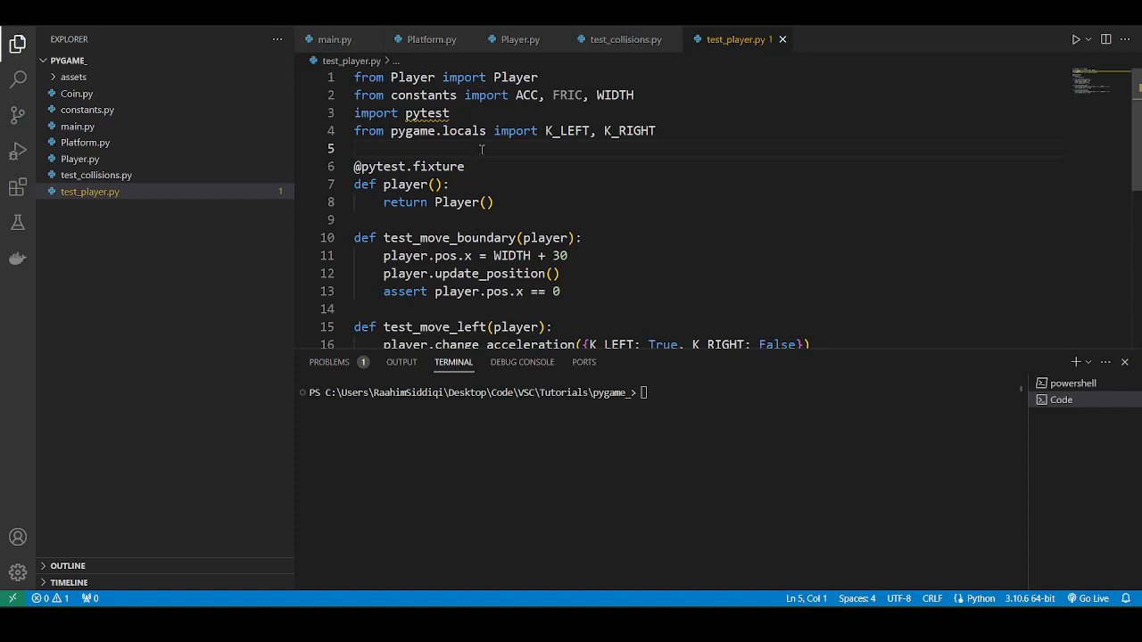
# Run the venv activation script in the terminal so the prompt shows (venv)
pyautogui.click(354, 148)
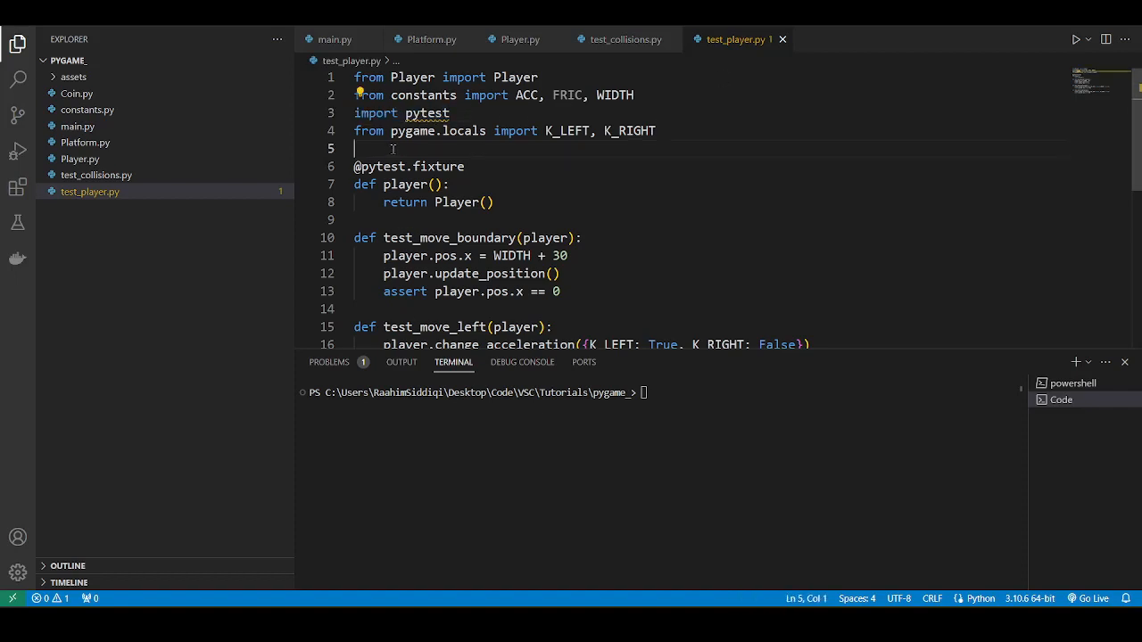
pyautogui.moveTo(426, 112)
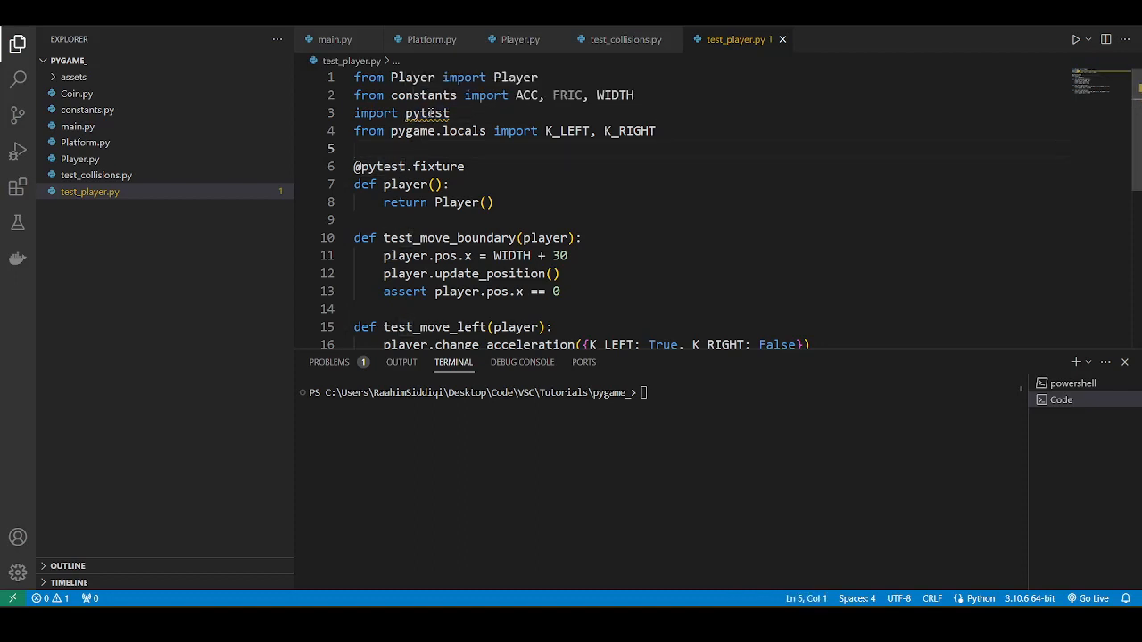
pyautogui.moveTo(431, 113)
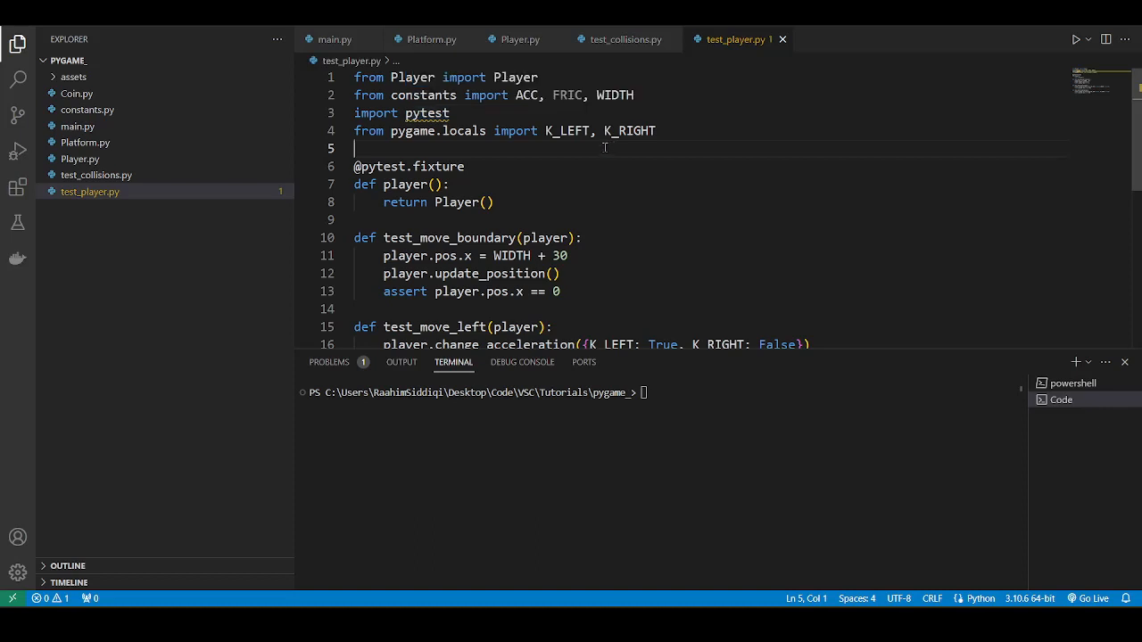
pyautogui.write('clear')
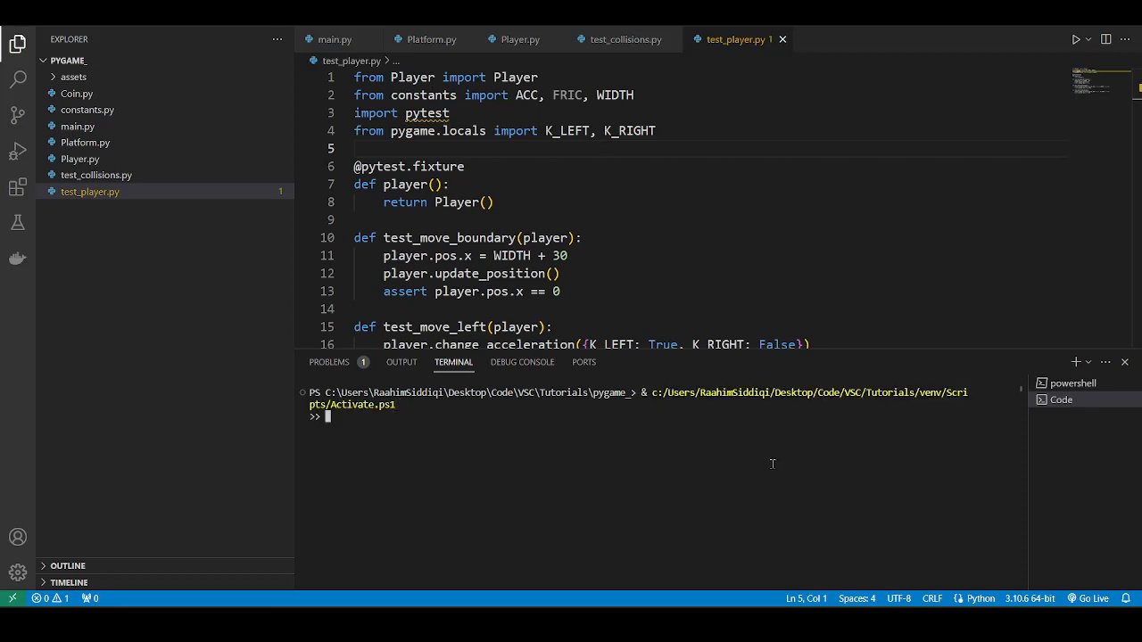
pyautogui.press('Return')
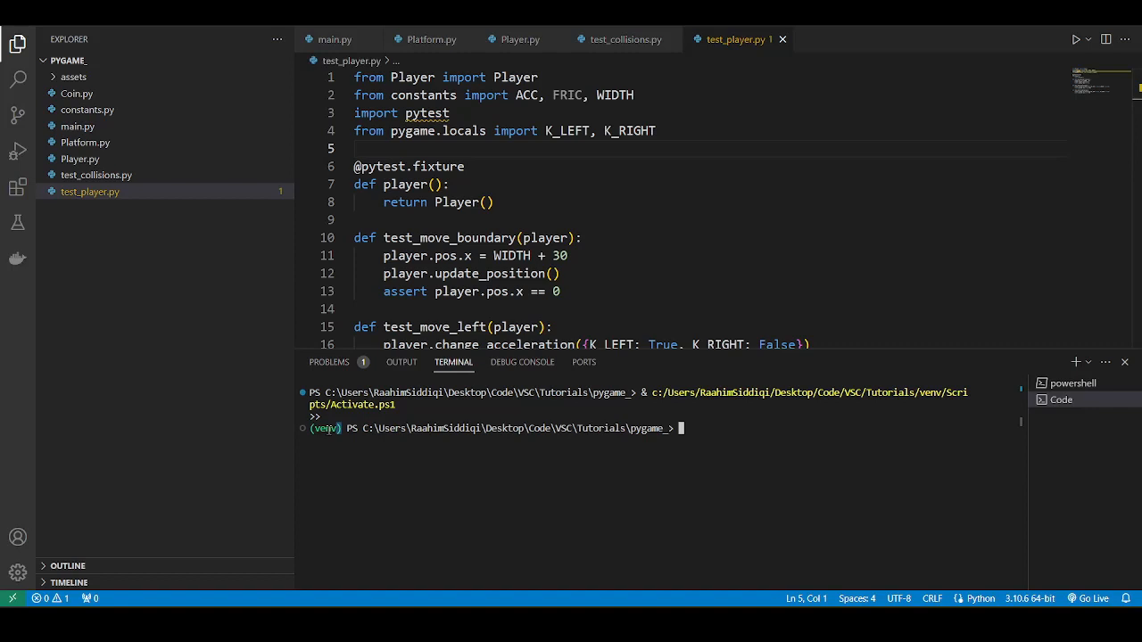
pyautogui.moveTo(637, 318)
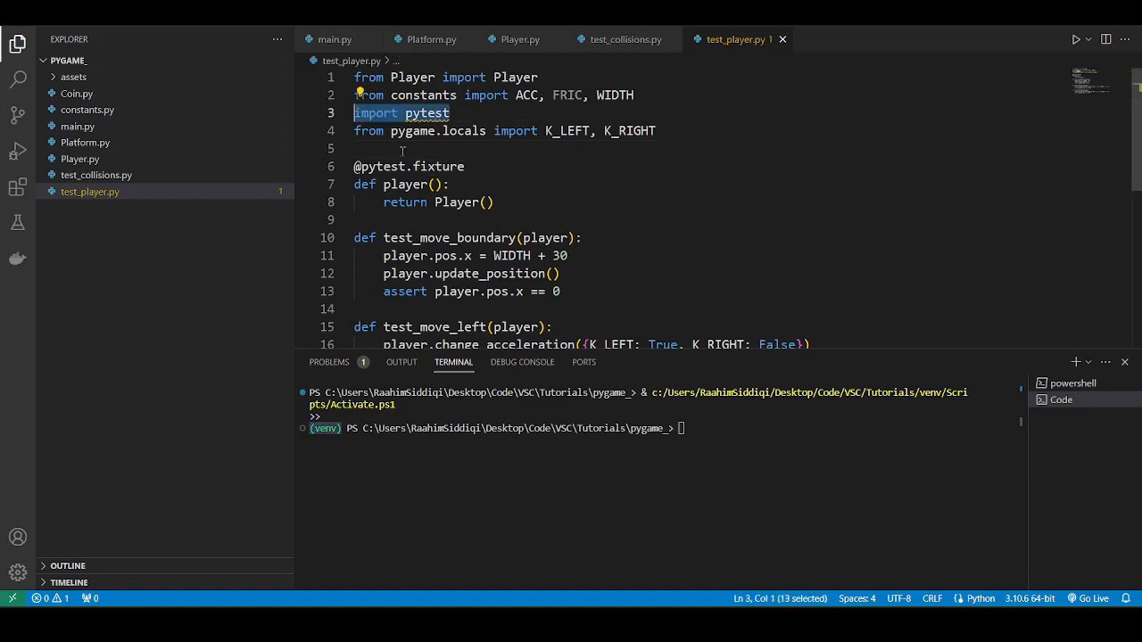
# Deselect the pytest import line and open the Python interpreter list from the status bar
pyautogui.click(407, 148)
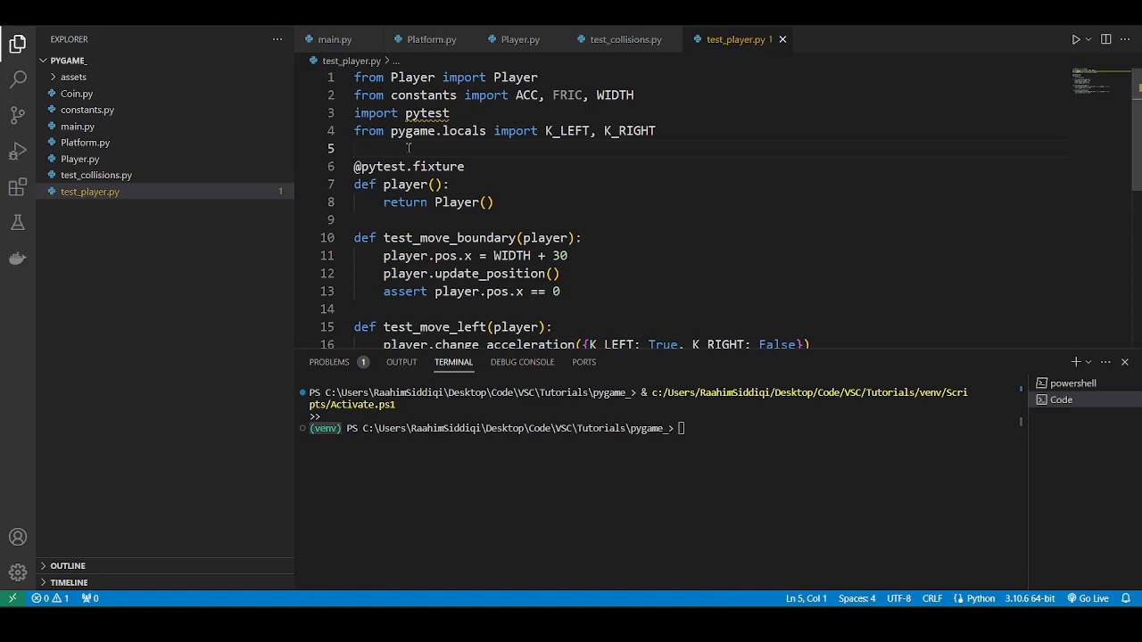
pyautogui.moveTo(720, 339)
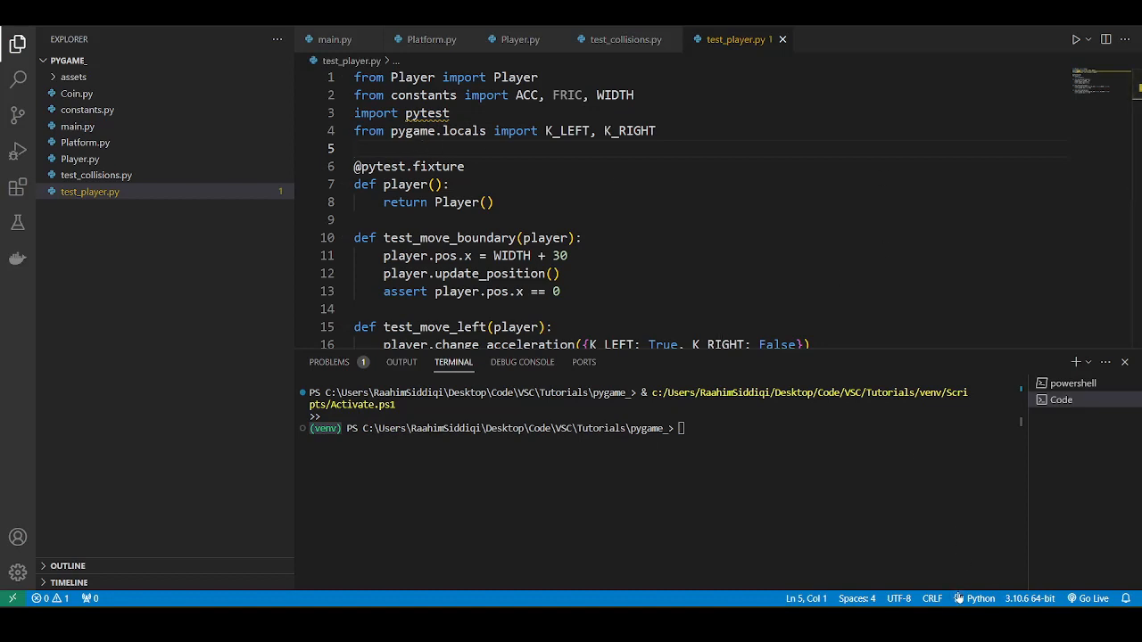
pyautogui.moveTo(979, 598)
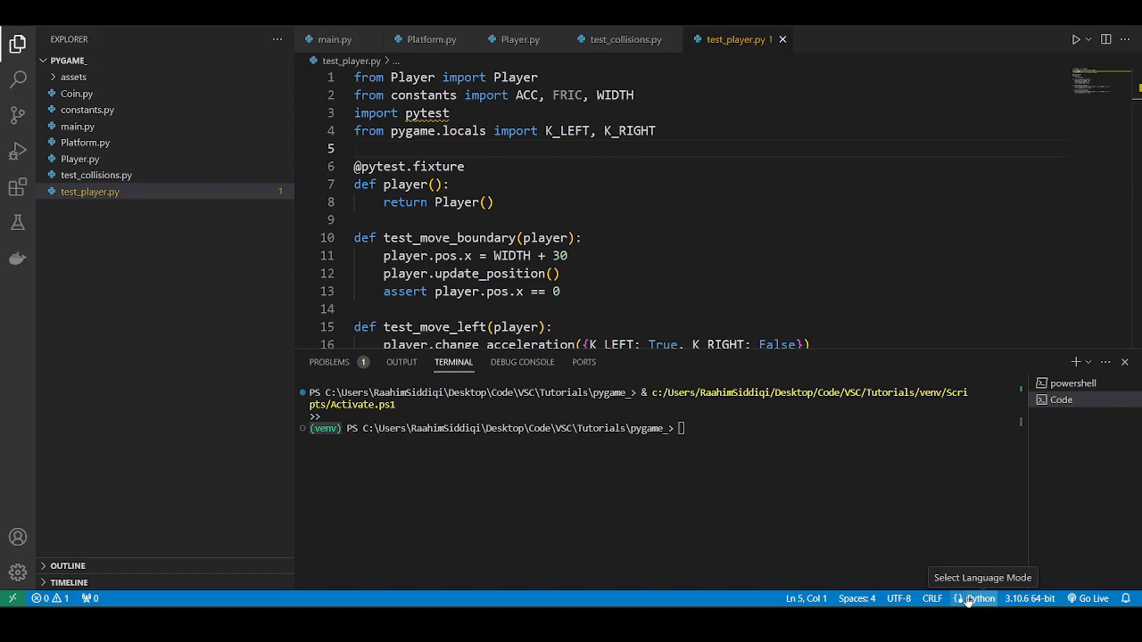
pyautogui.moveTo(986, 596)
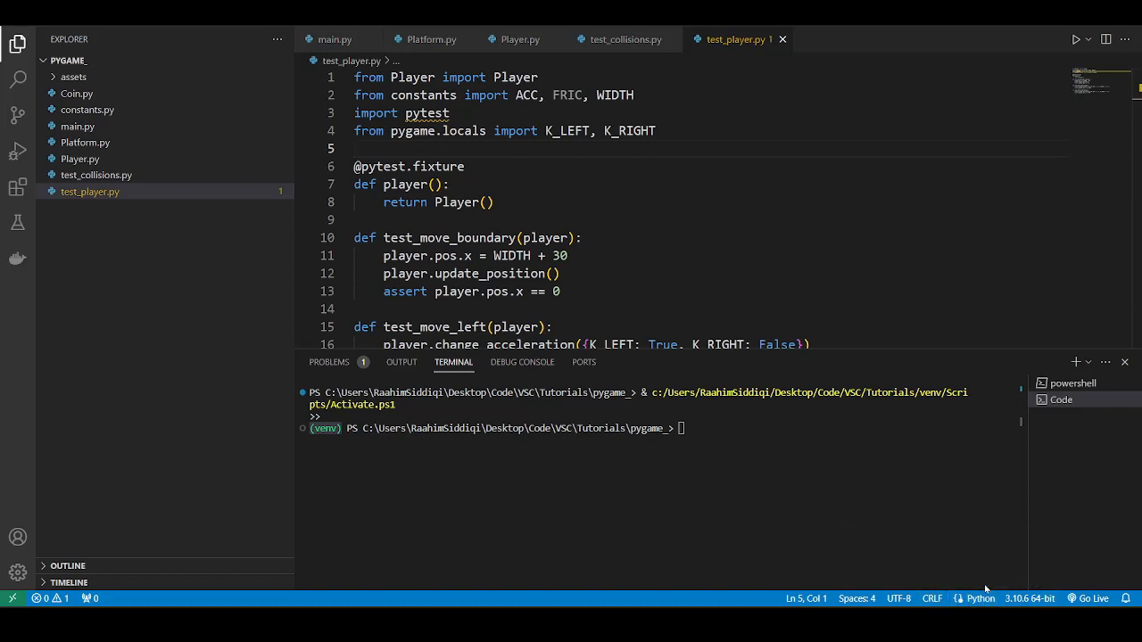
pyautogui.moveTo(1029, 599)
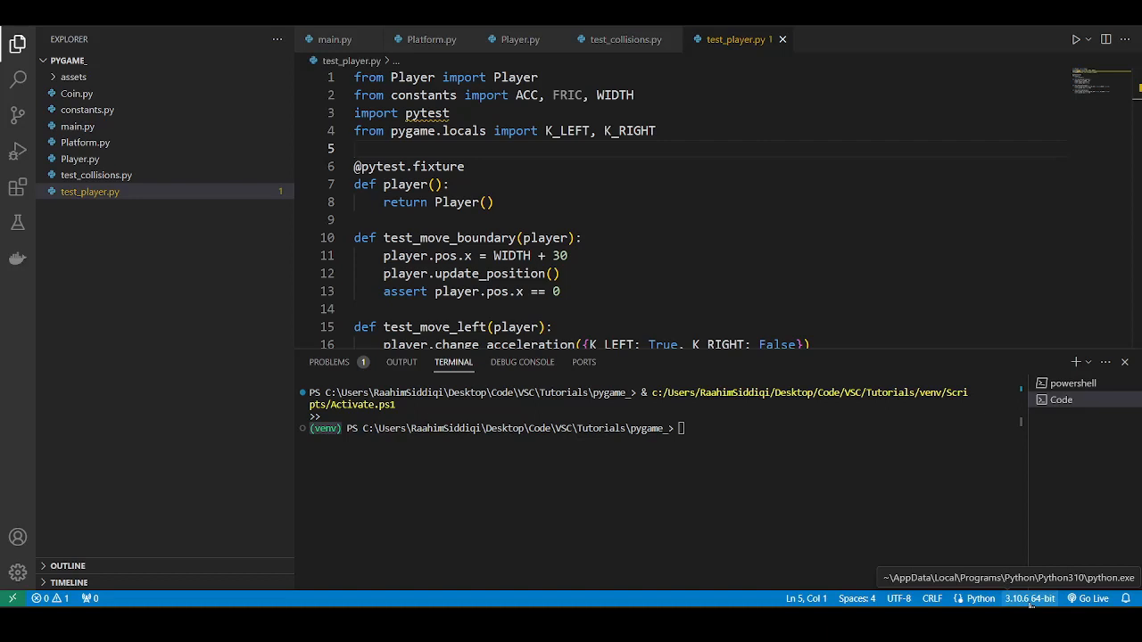
pyautogui.click(1028, 598)
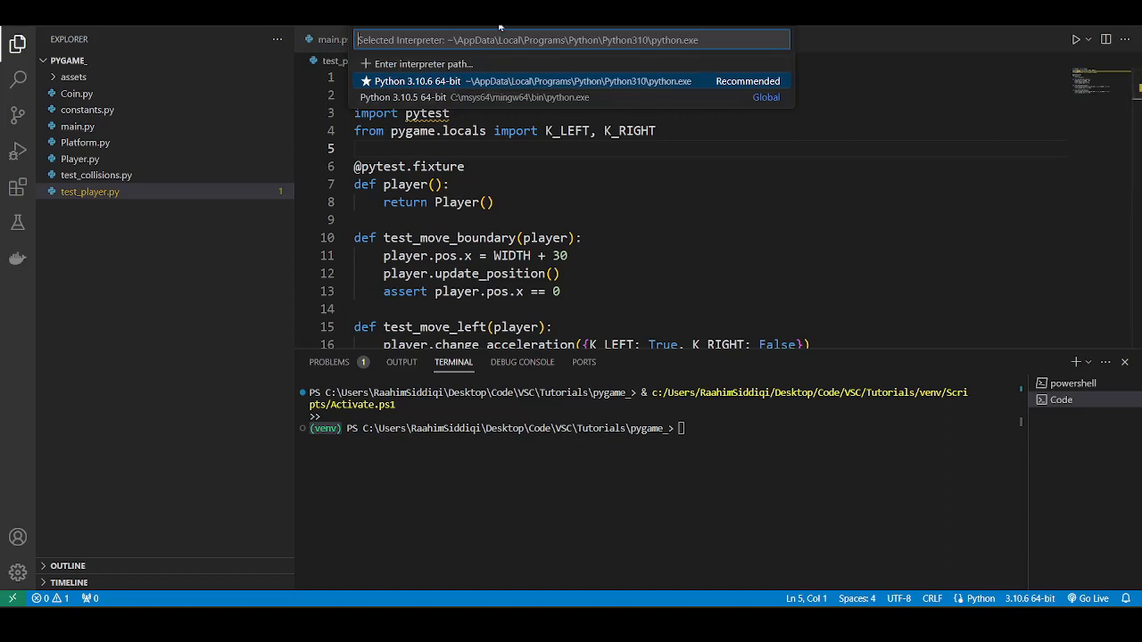
pyautogui.moveTo(530, 81)
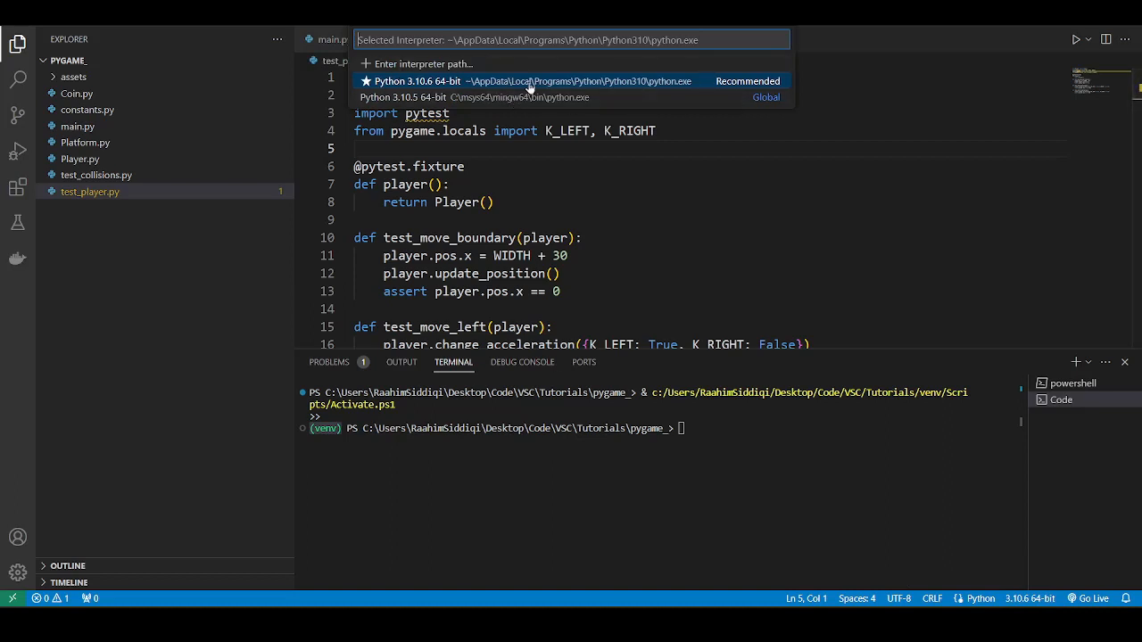
pyautogui.moveTo(480, 86)
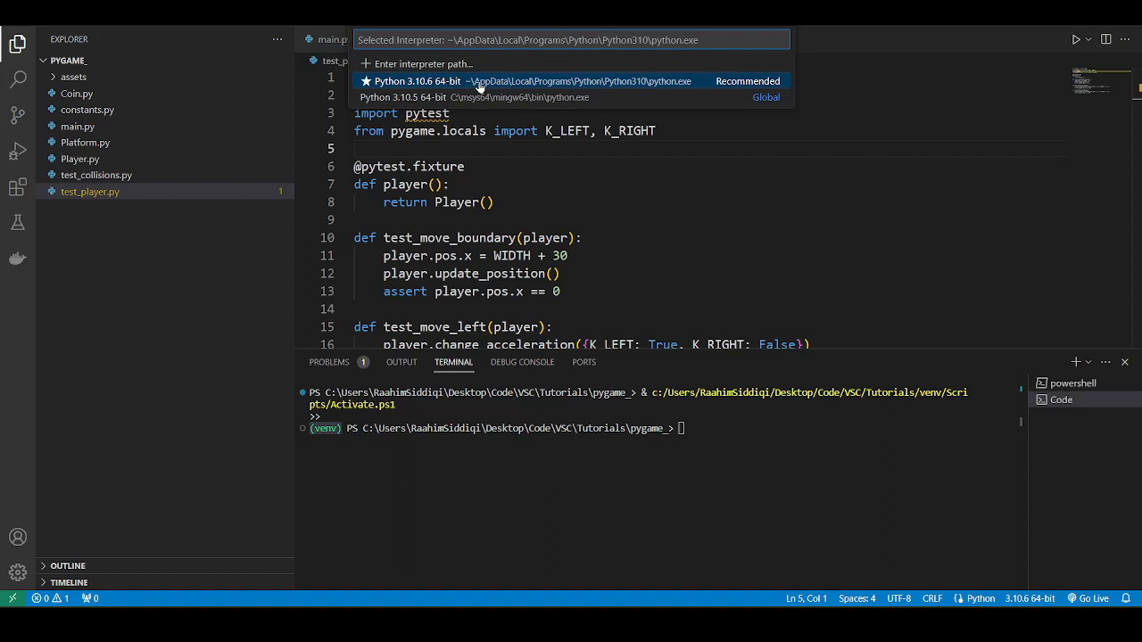
pyautogui.moveTo(487, 100)
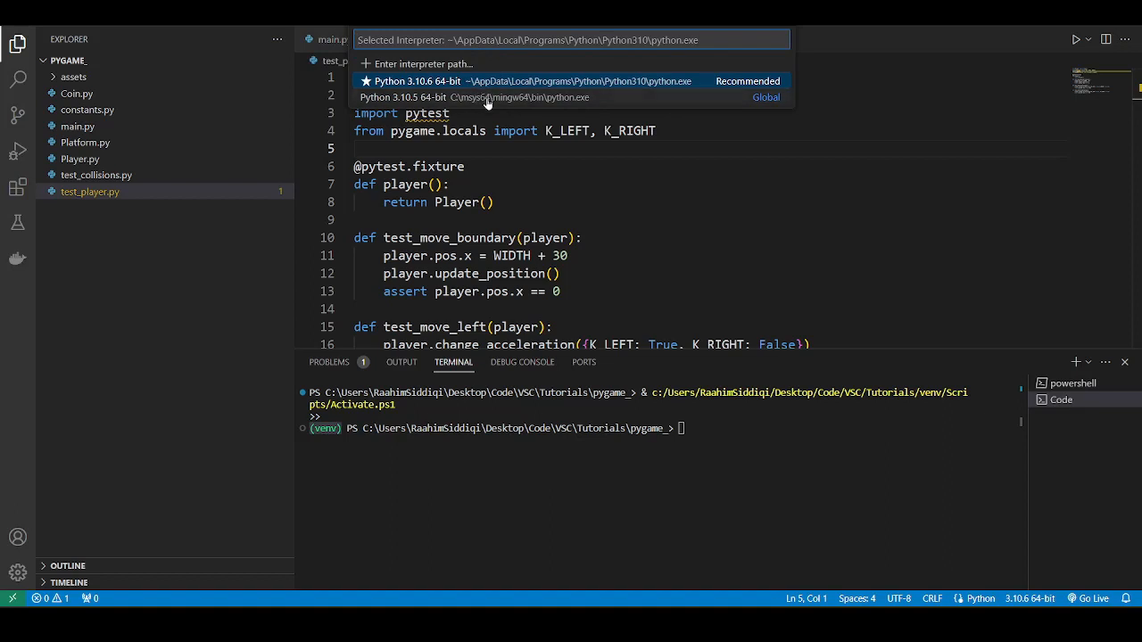
pyautogui.moveTo(419, 74)
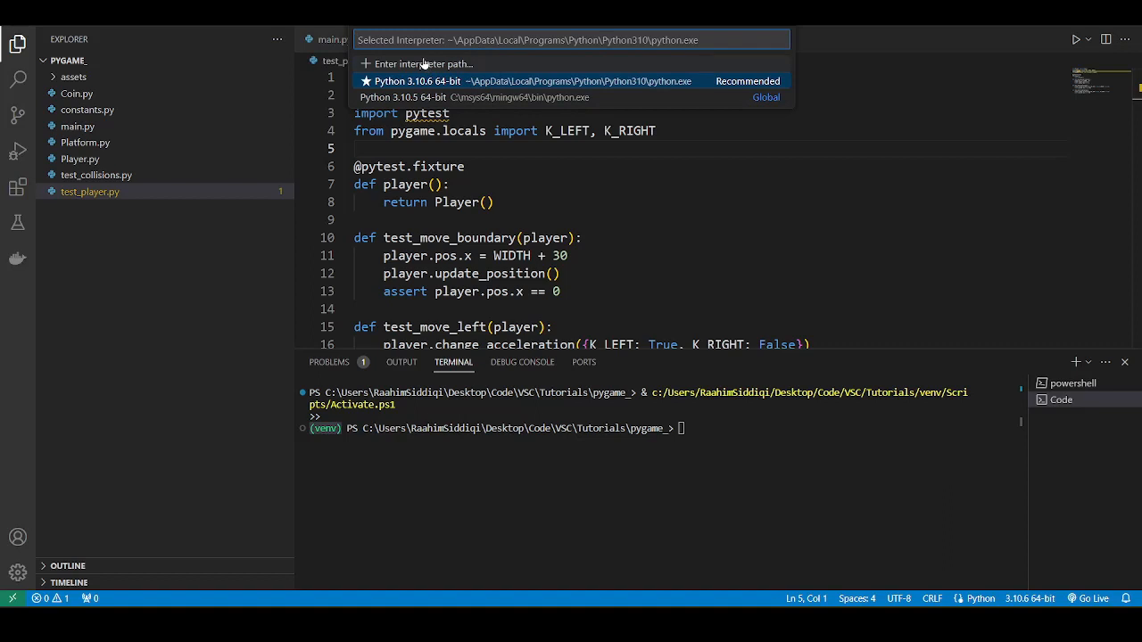
# Choose to browse for an unlisted interpreter, opening the Select Python interpreter file dialog
pyautogui.click(421, 63)
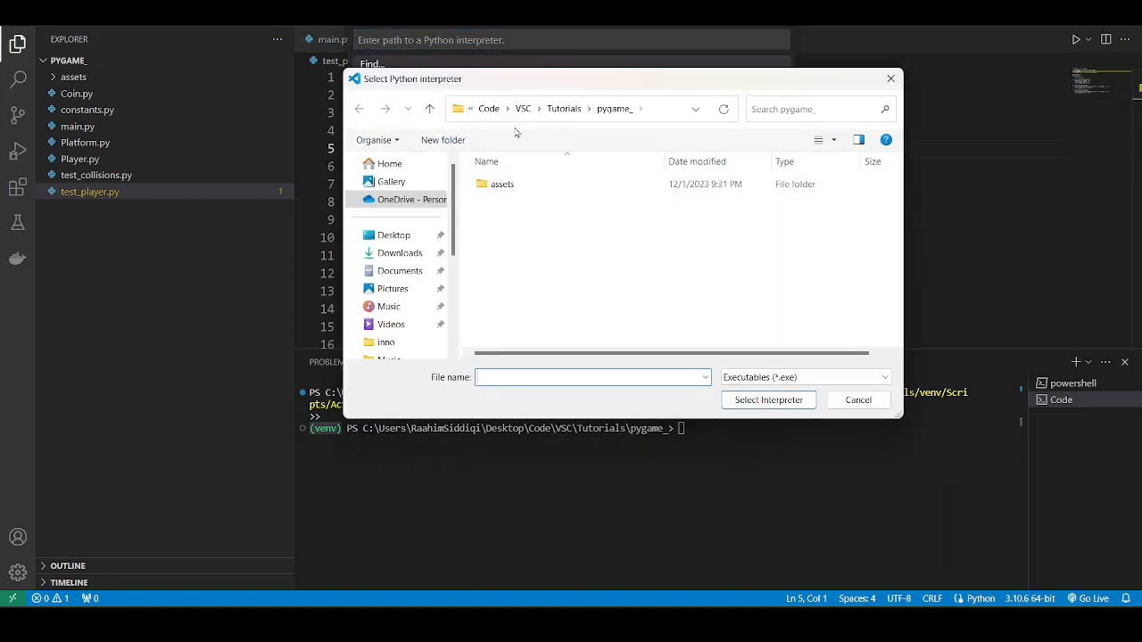
# Select Tutorials > venv > Scripts > python.exe as the workspace interpreter
pyautogui.click(563, 108)
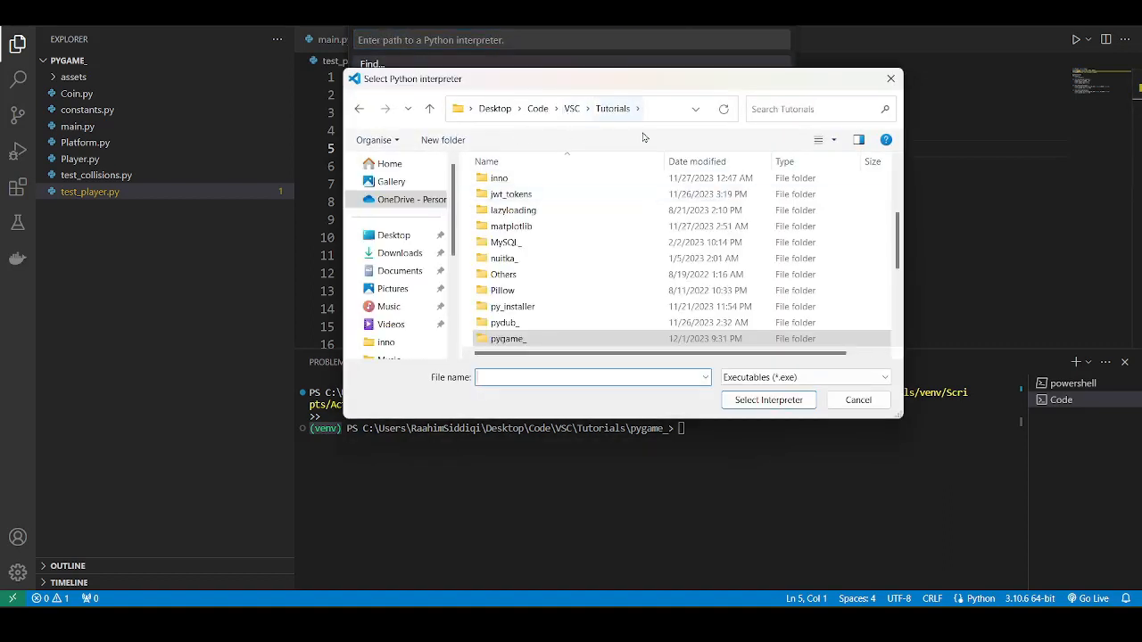
pyautogui.scroll(-3)
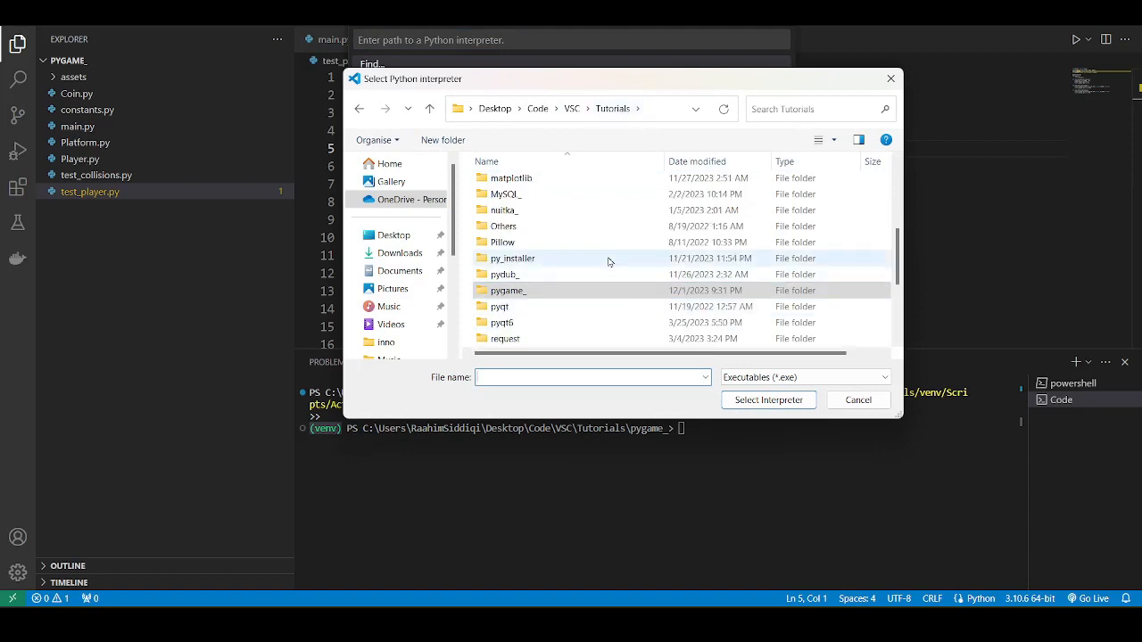
pyautogui.scroll(-3)
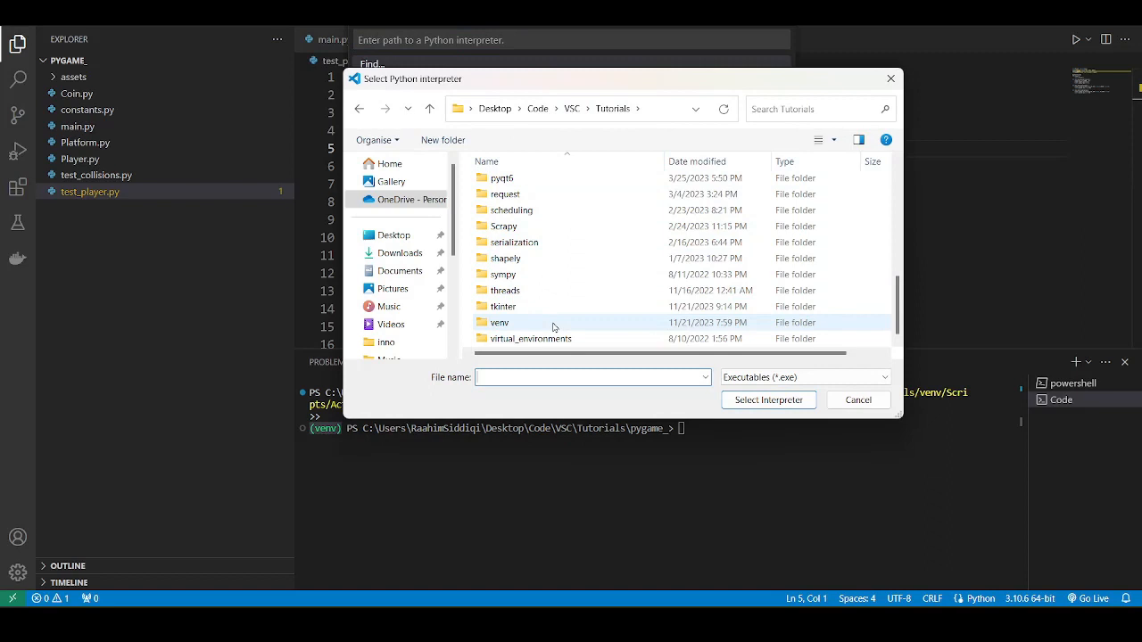
pyautogui.click(499, 322)
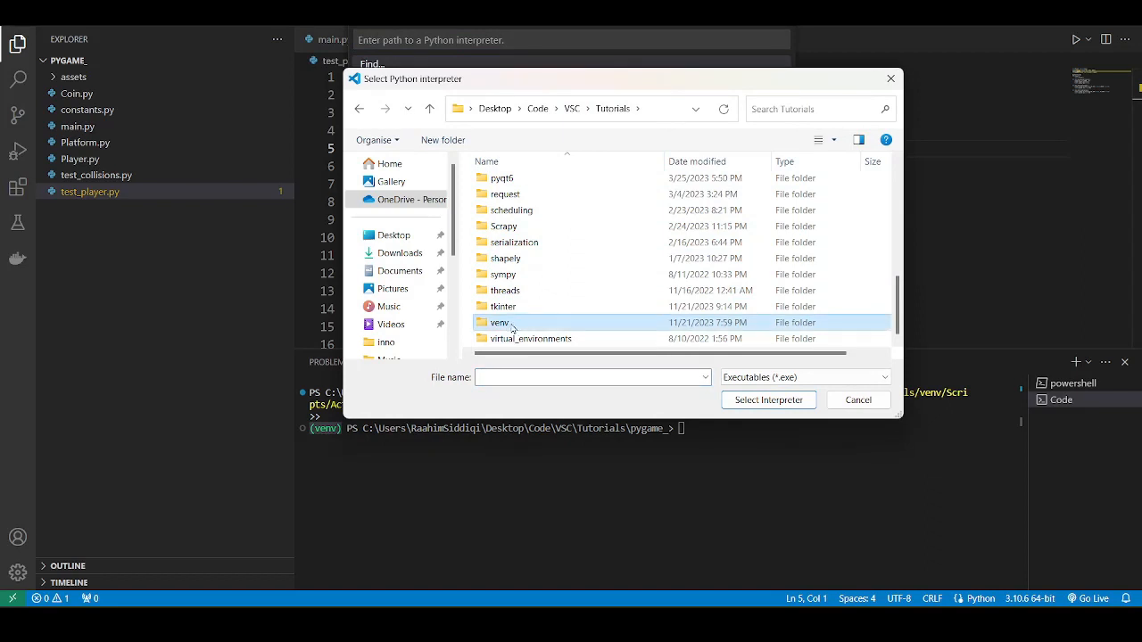
pyautogui.moveTo(499, 322)
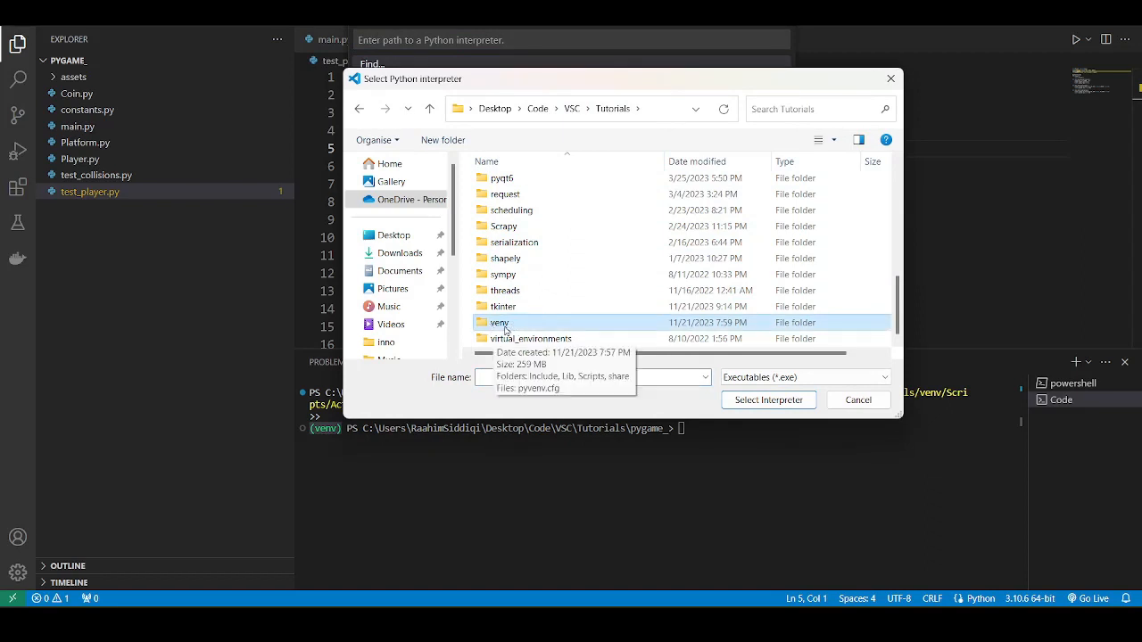
pyautogui.doubleClick(500, 322)
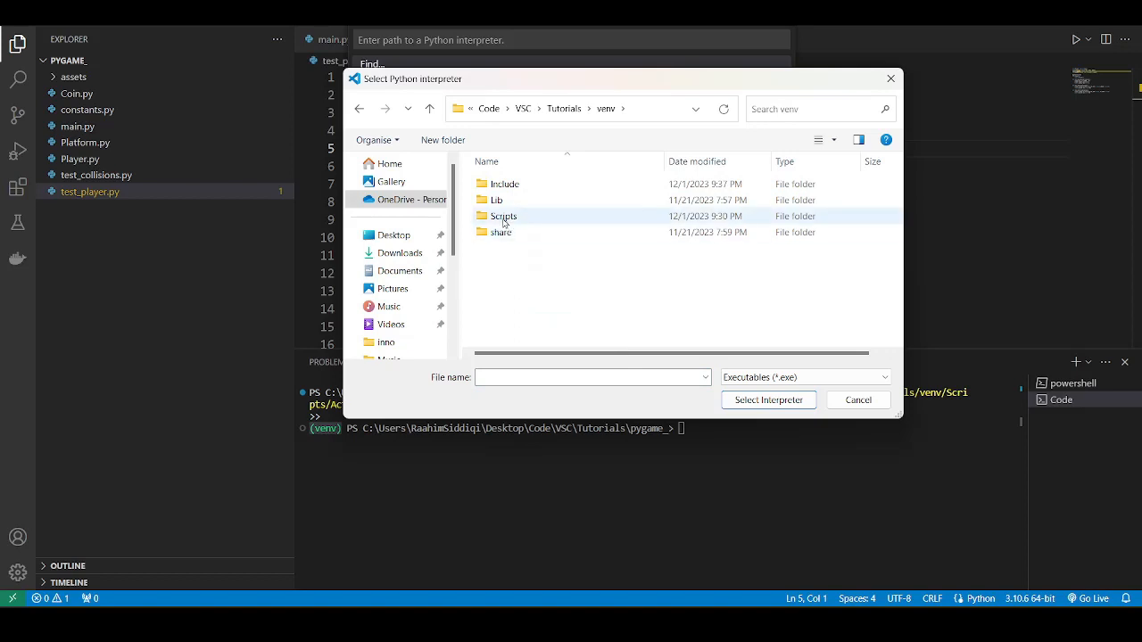
pyautogui.doubleClick(503, 216)
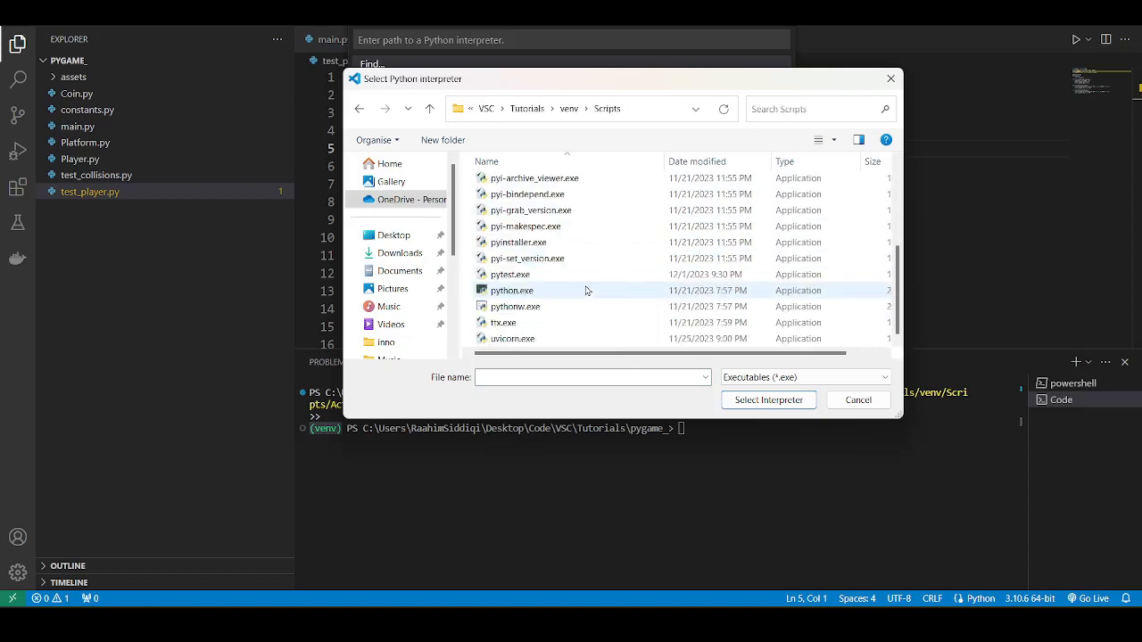
pyautogui.click(512, 290)
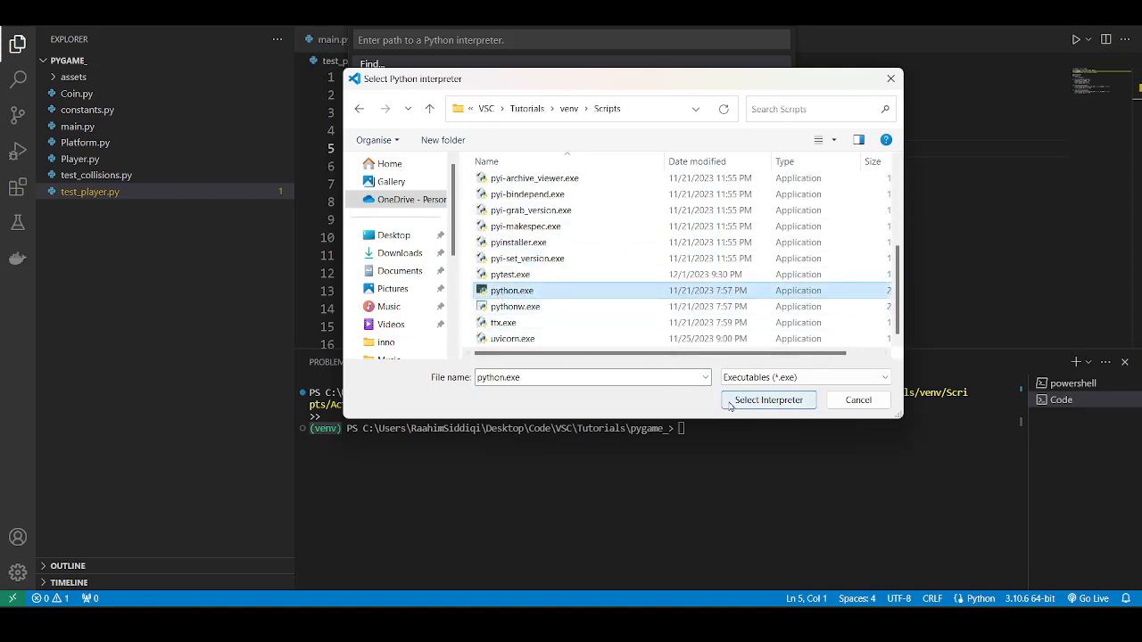
pyautogui.click(768, 398)
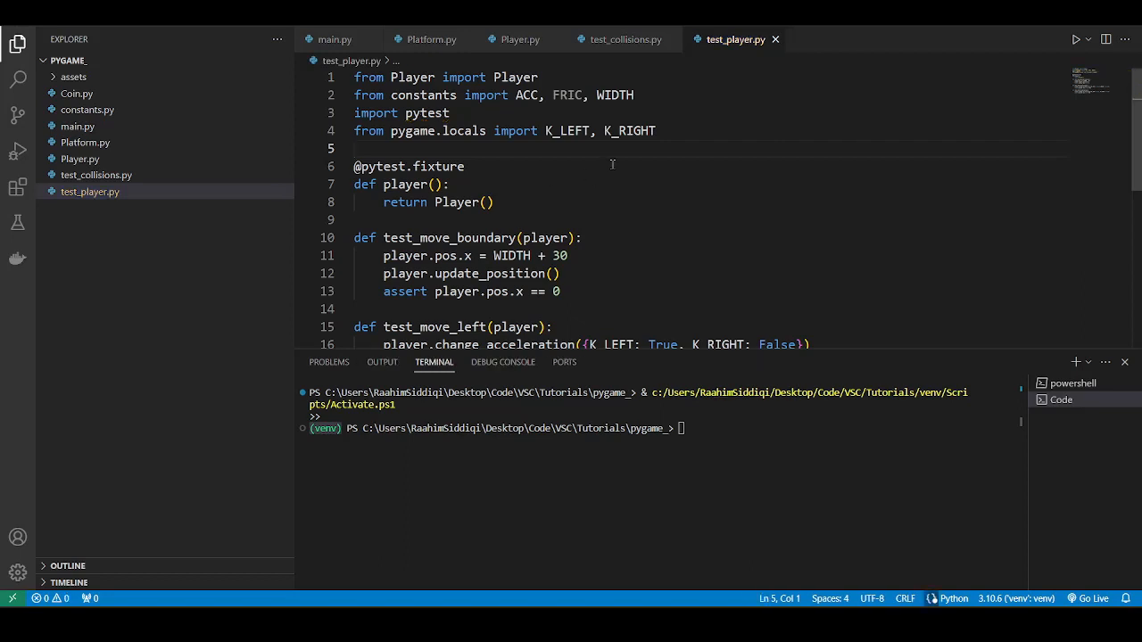
pyautogui.click(449, 184)
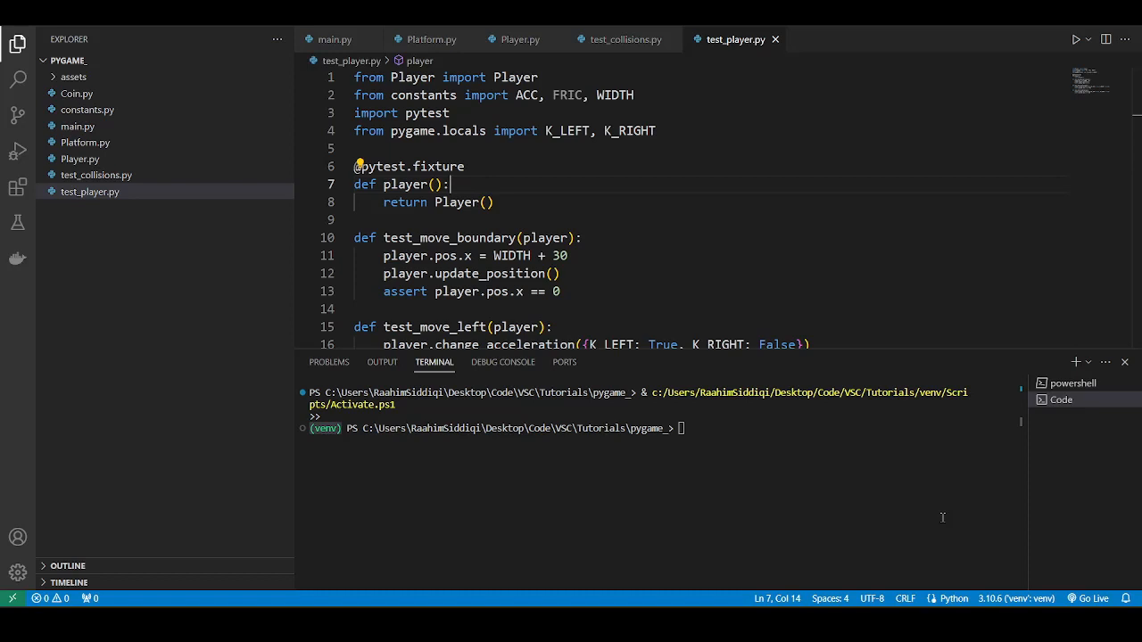
pyautogui.moveTo(1015, 599)
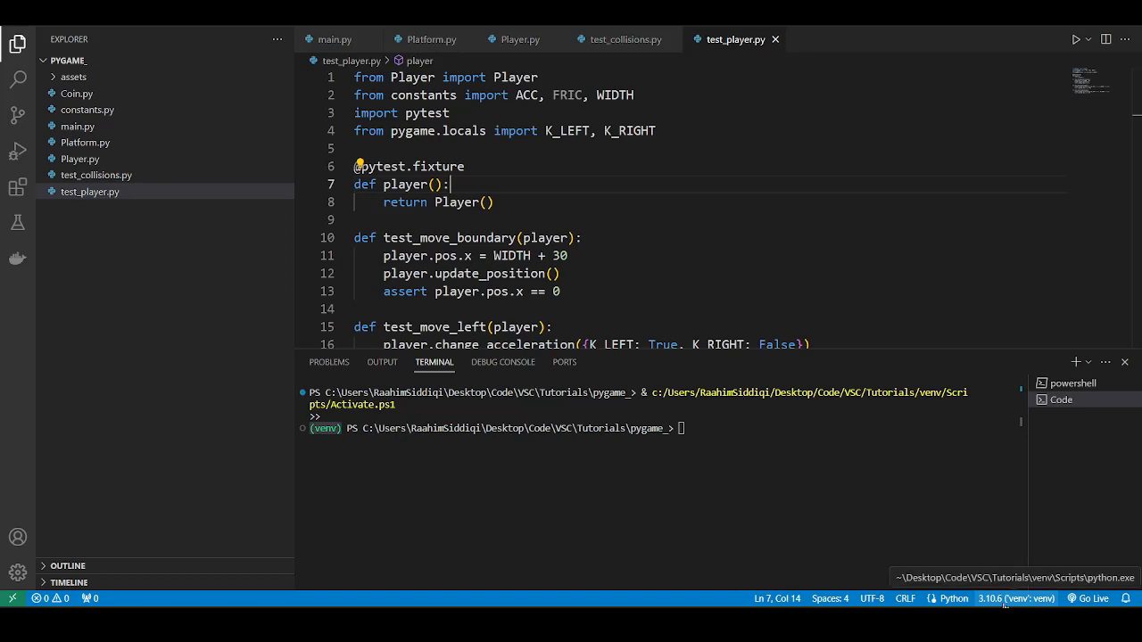
# Reopen the interpreter list to confirm venv python.exe is selected
pyautogui.click(1014, 597)
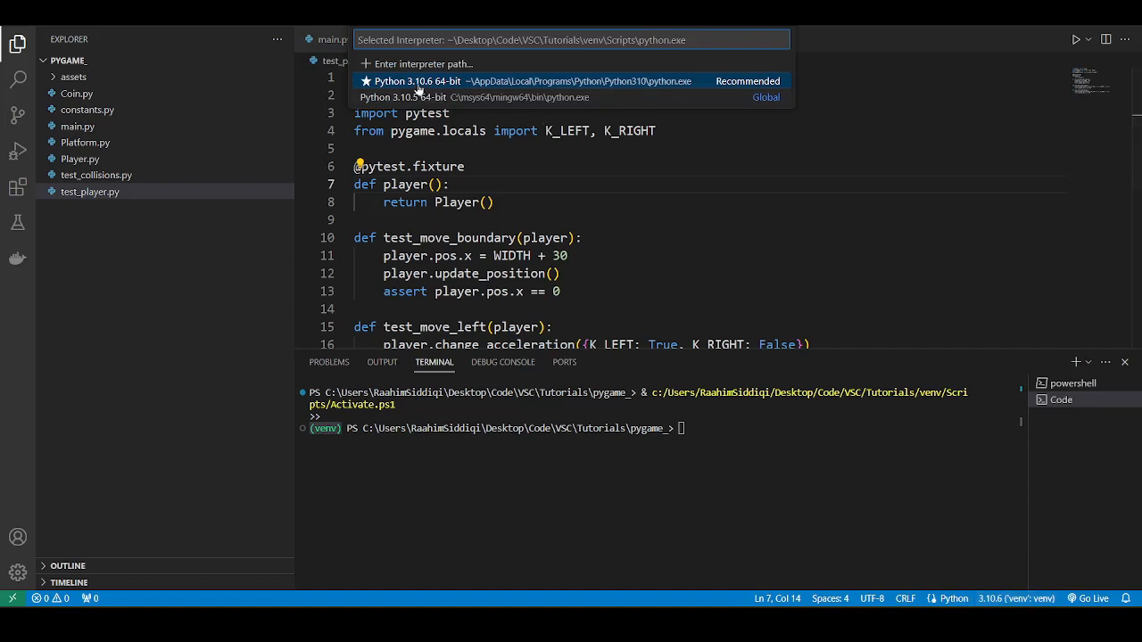
pyautogui.moveTo(687, 78)
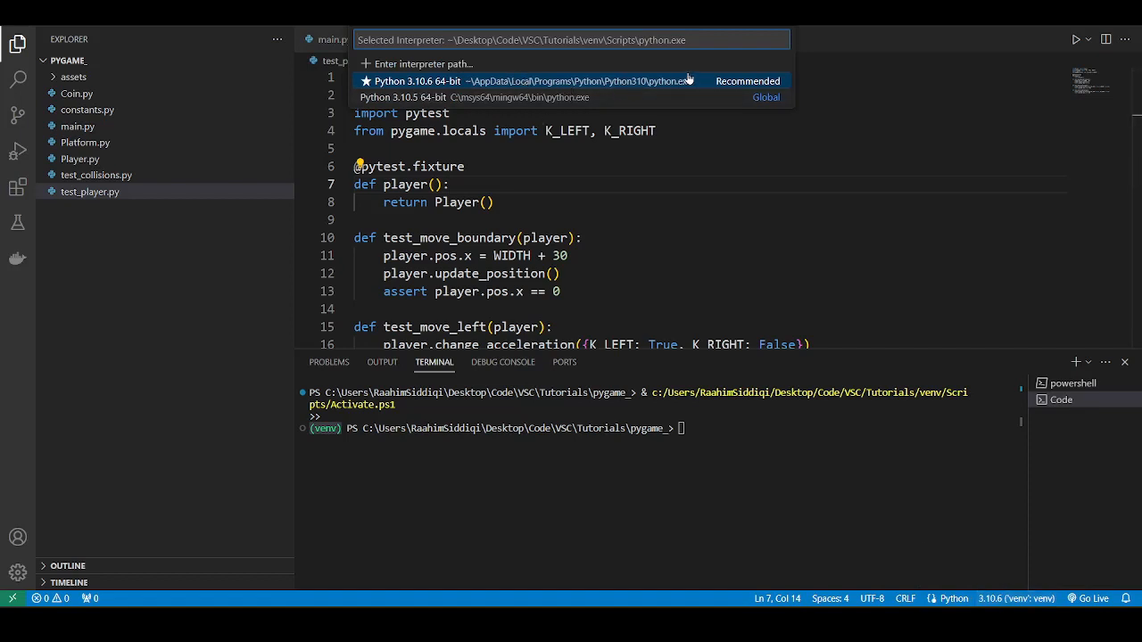